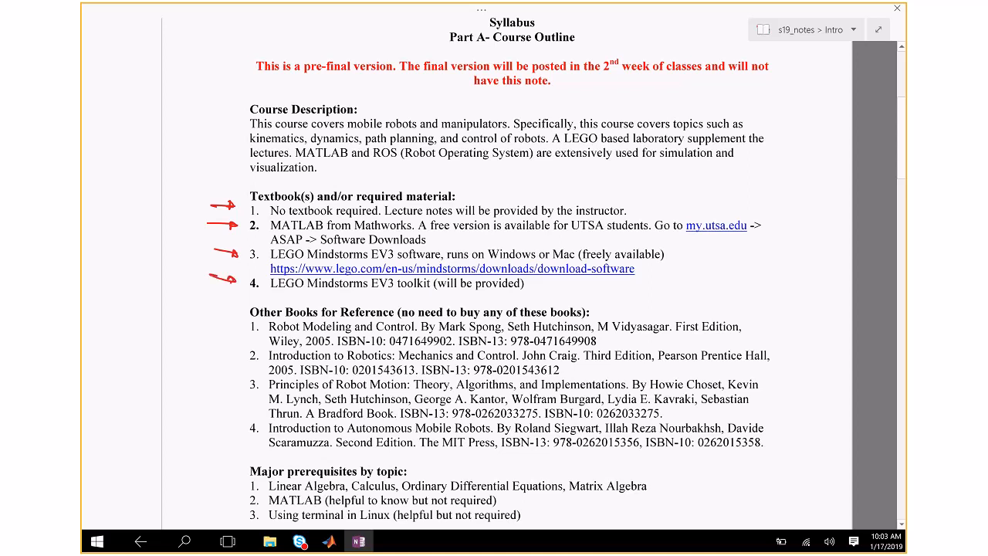
- Draw a red bracket beside the reference books list and scroll further down the syllabus
drag(231, 312, 228, 429)
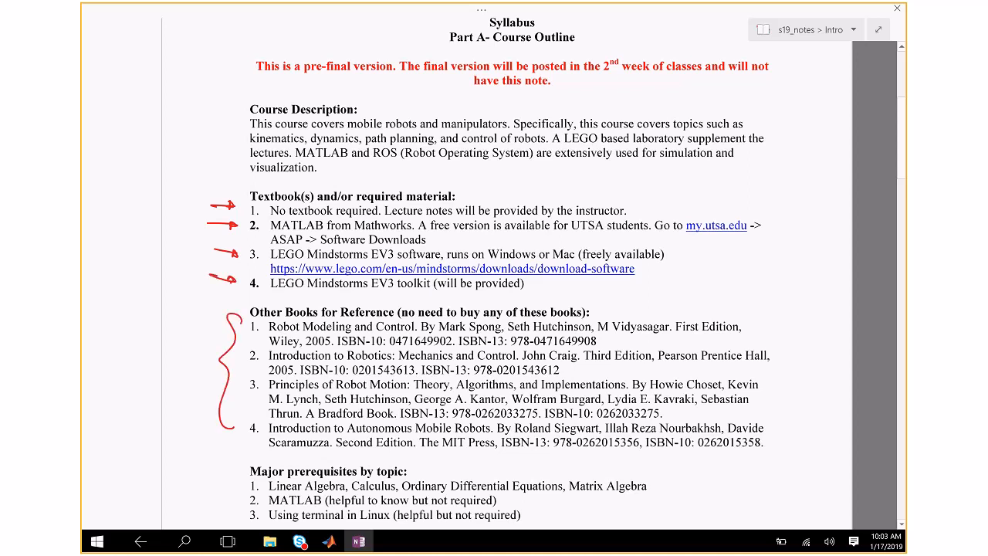
scroll(down, 3)
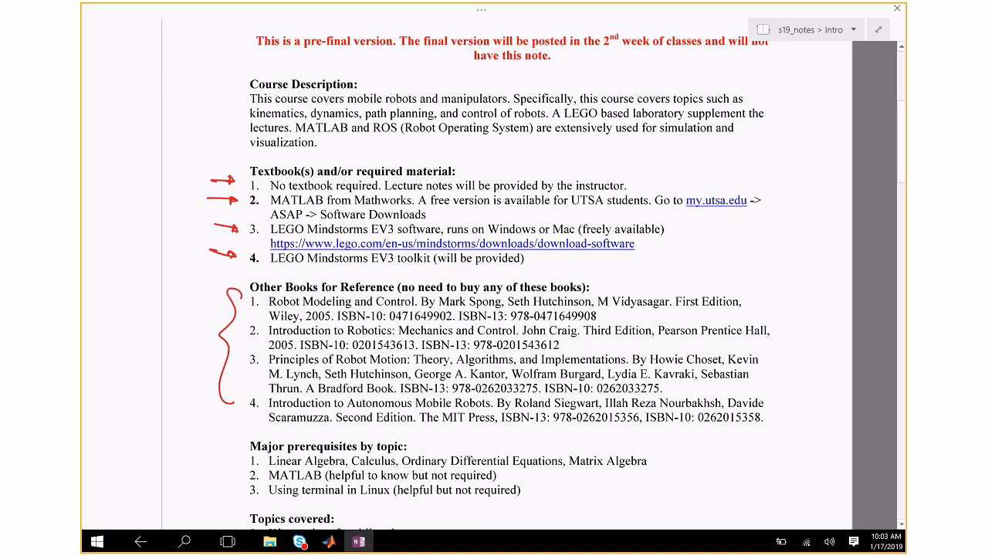
scroll(down, 3)
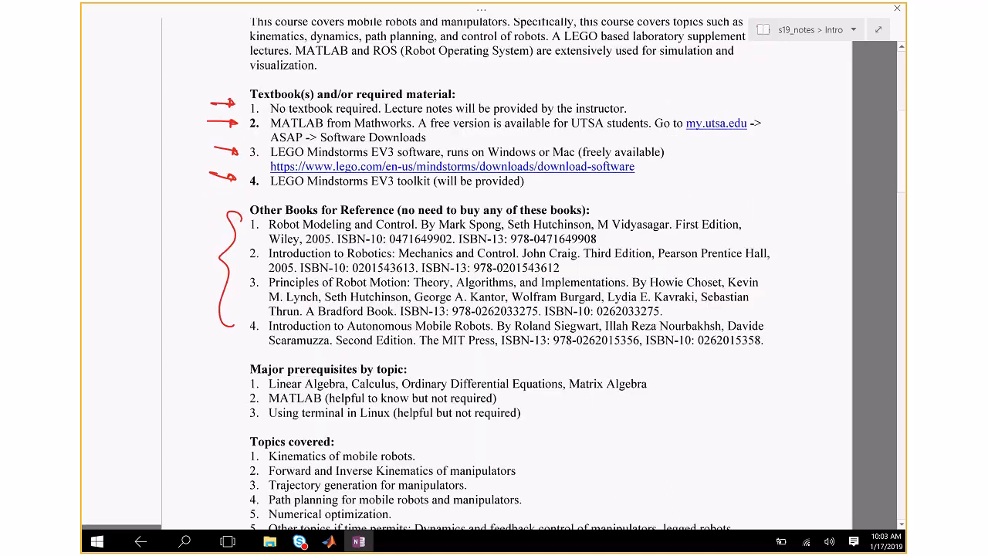
scroll(down, 3)
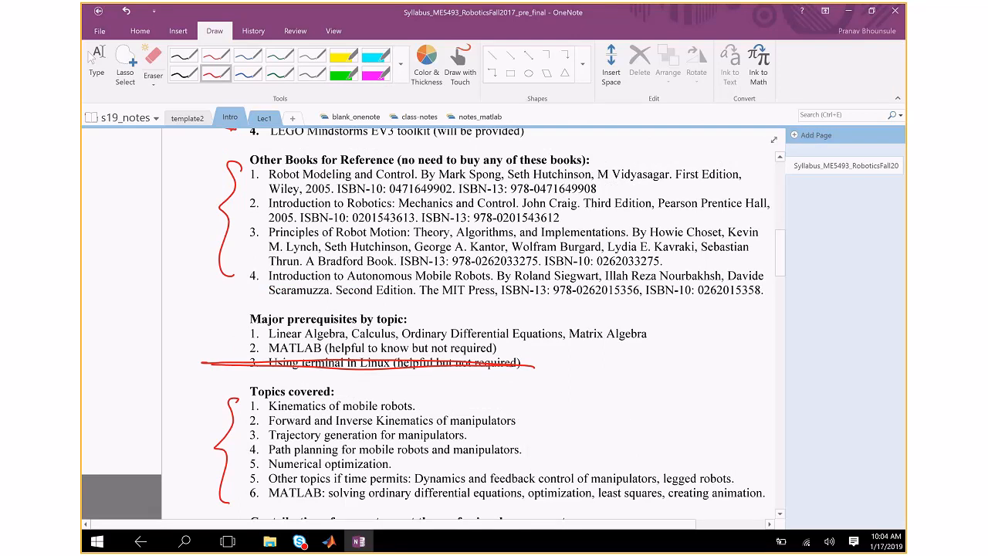
scroll(down, 3)
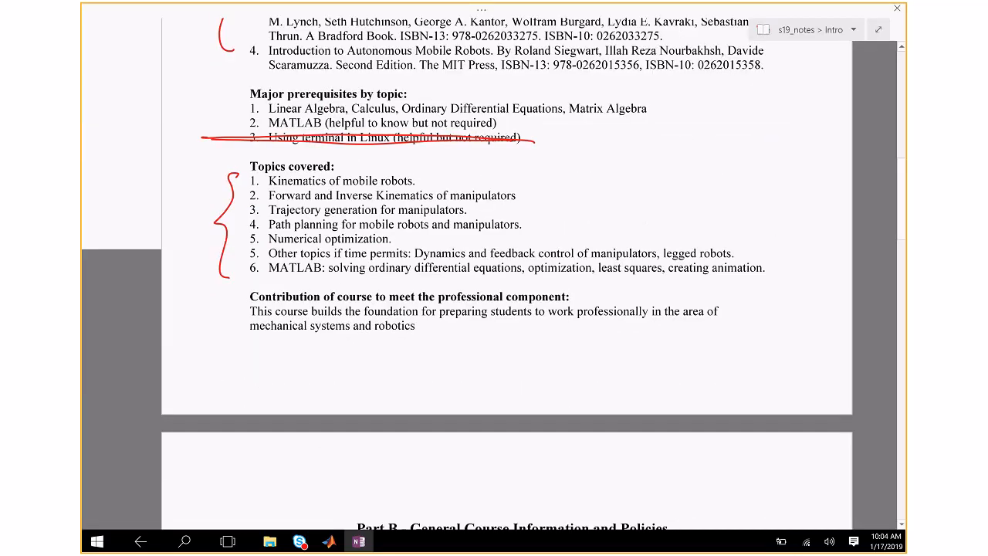
- Scroll down to Part B's course information section
scroll(down, 3)
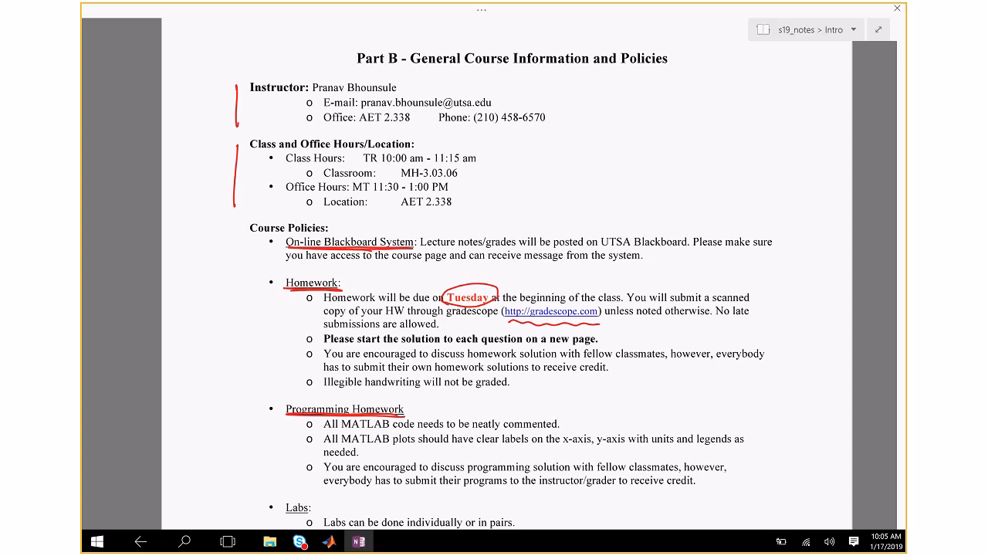
- Scroll down to the Projects heading and circle it in red ink
scroll(down, 3)
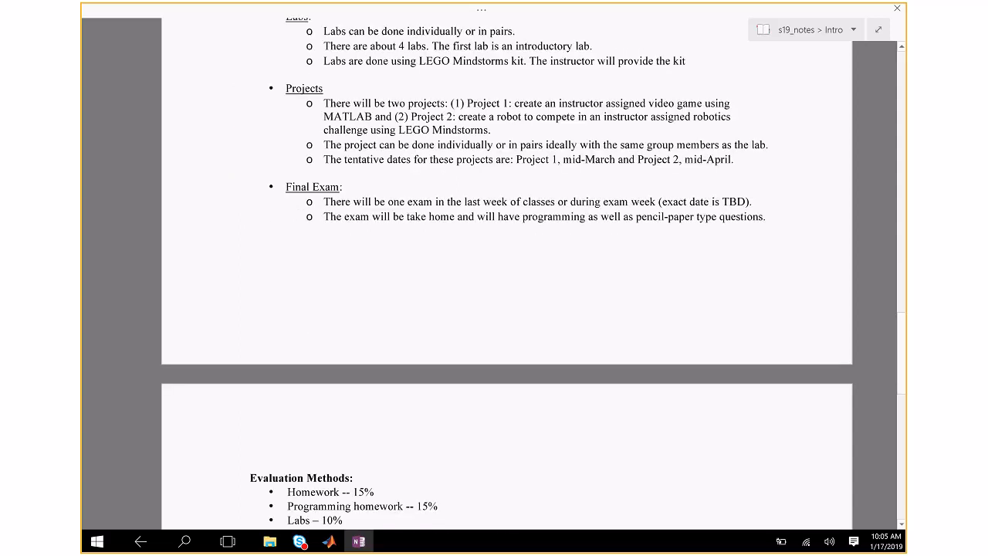
scroll(down, 3)
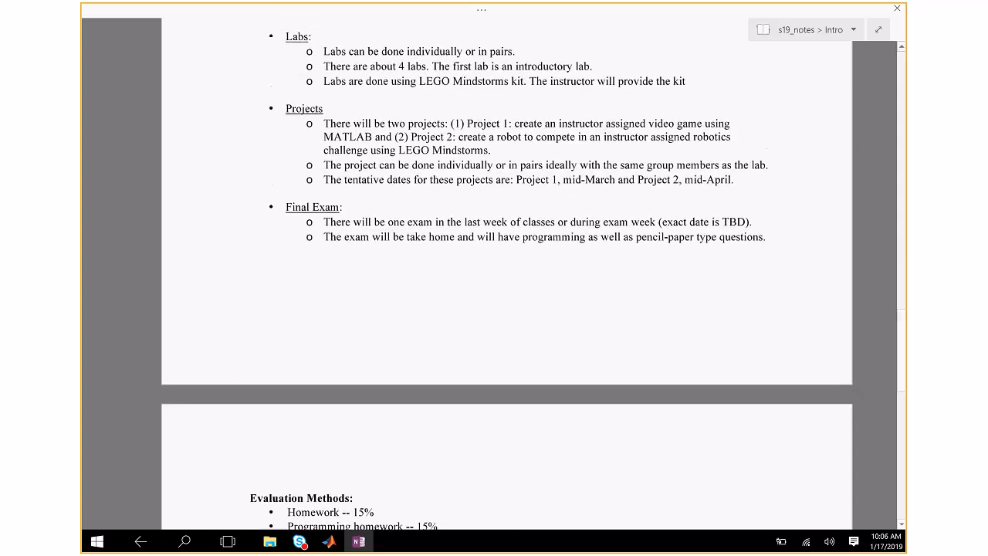
drag(274, 108, 332, 112)
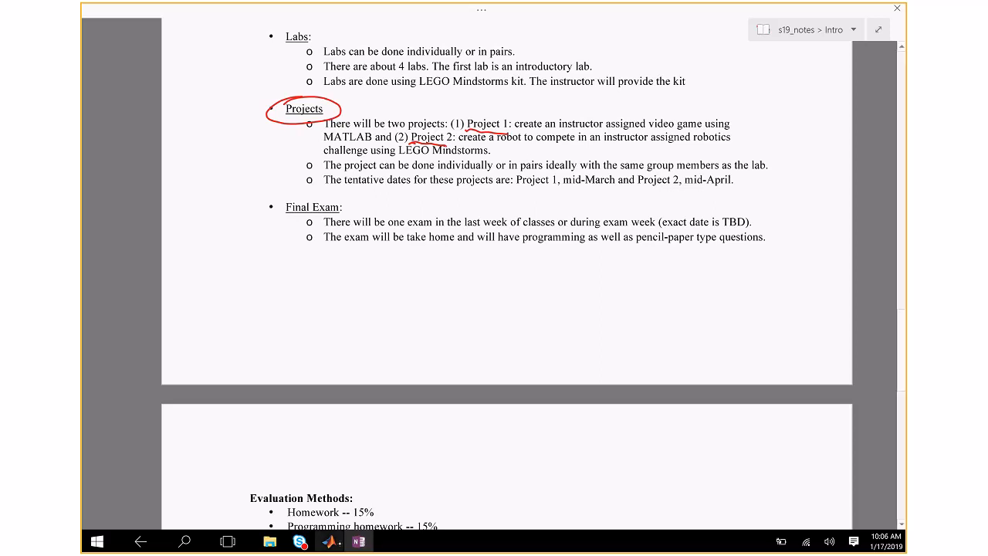
click(328, 541)
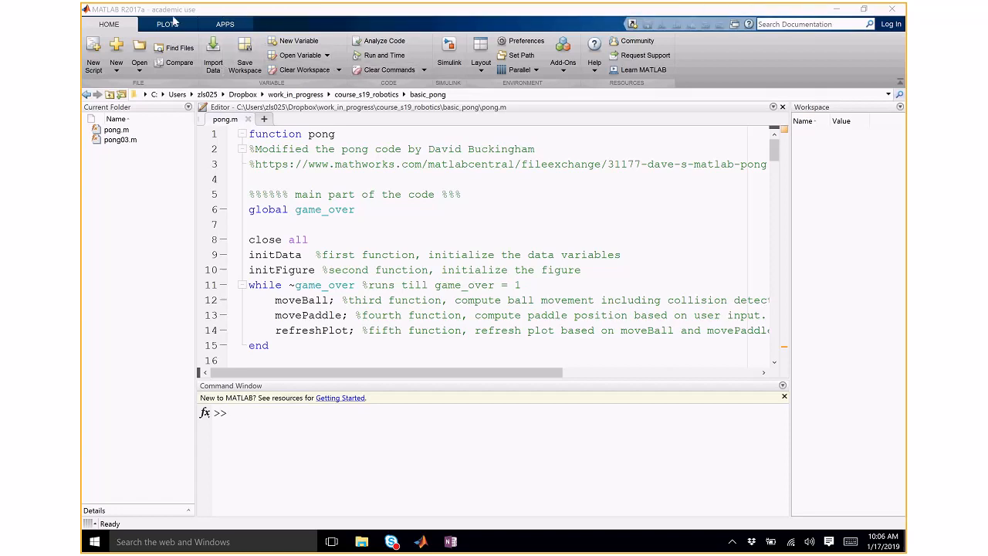
mouse_move(203, 39)
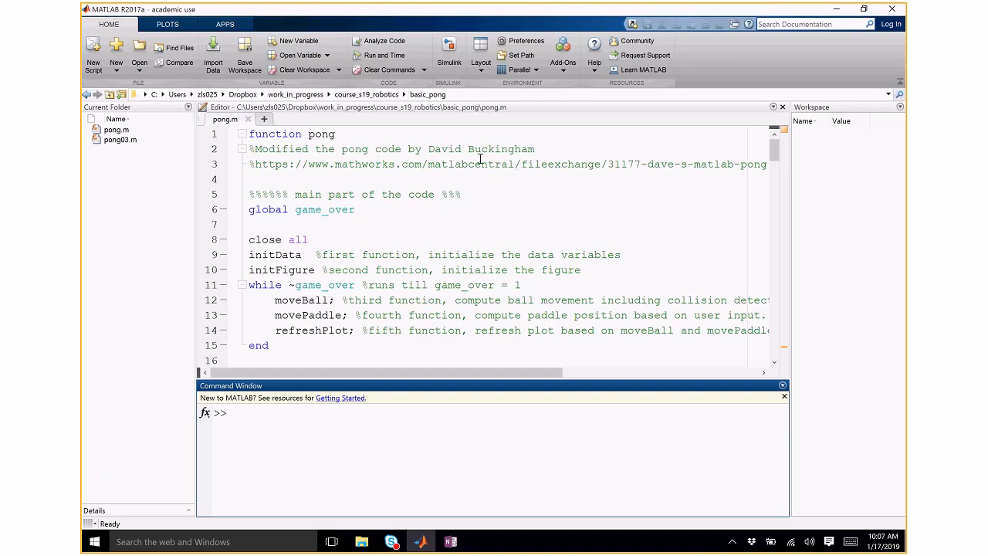
- Run the pong script from MATLAB's Editor tools, then close the Pong game window
click(225, 24)
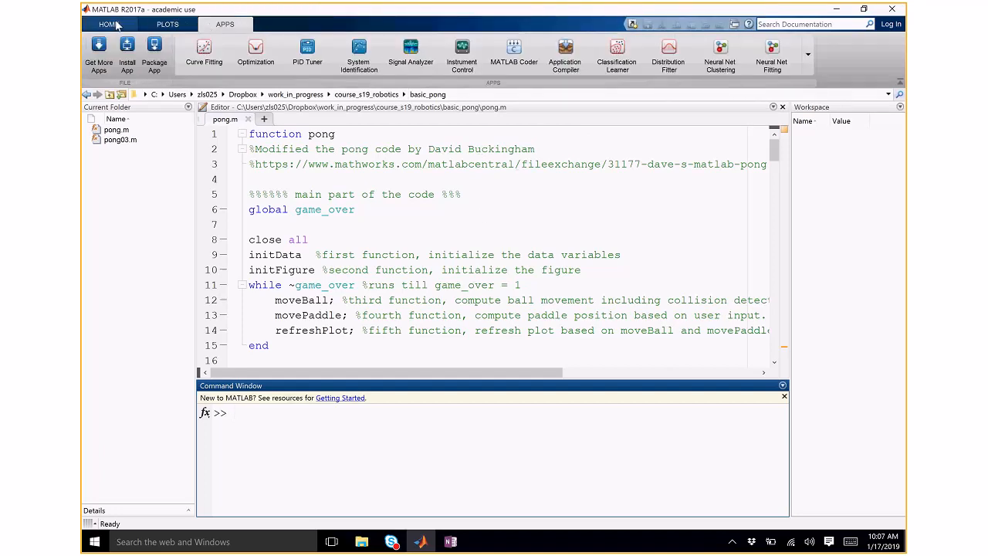
click(109, 24)
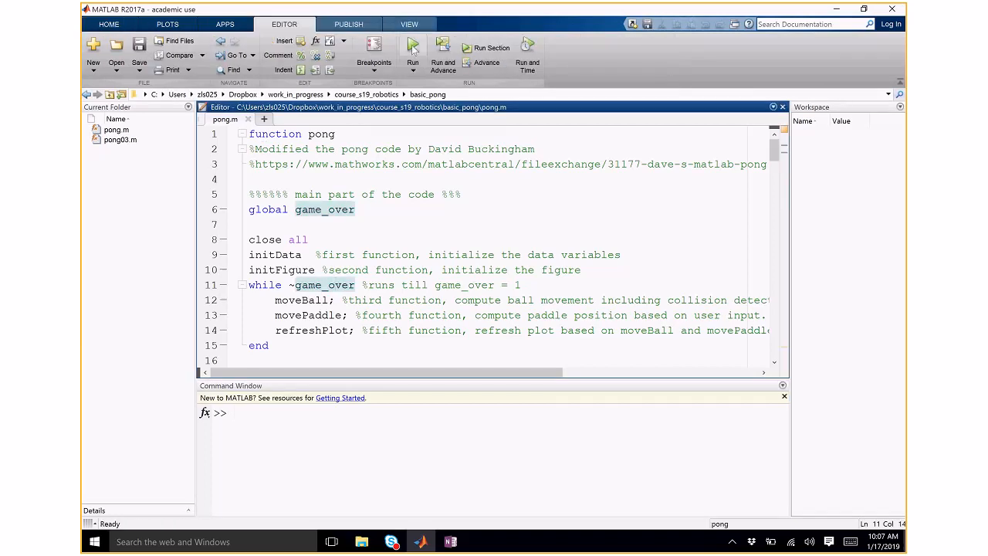
click(412, 48)
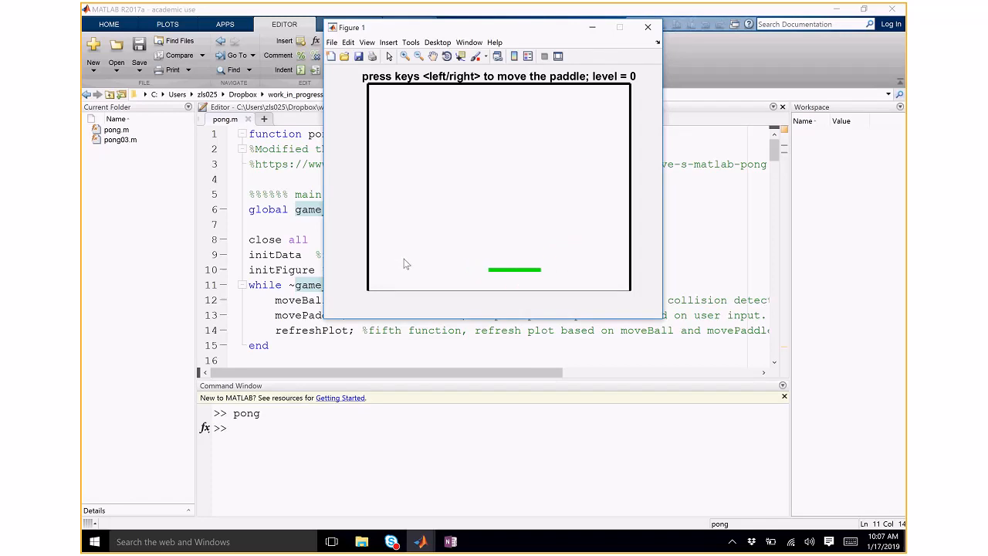
mouse_move(401, 224)
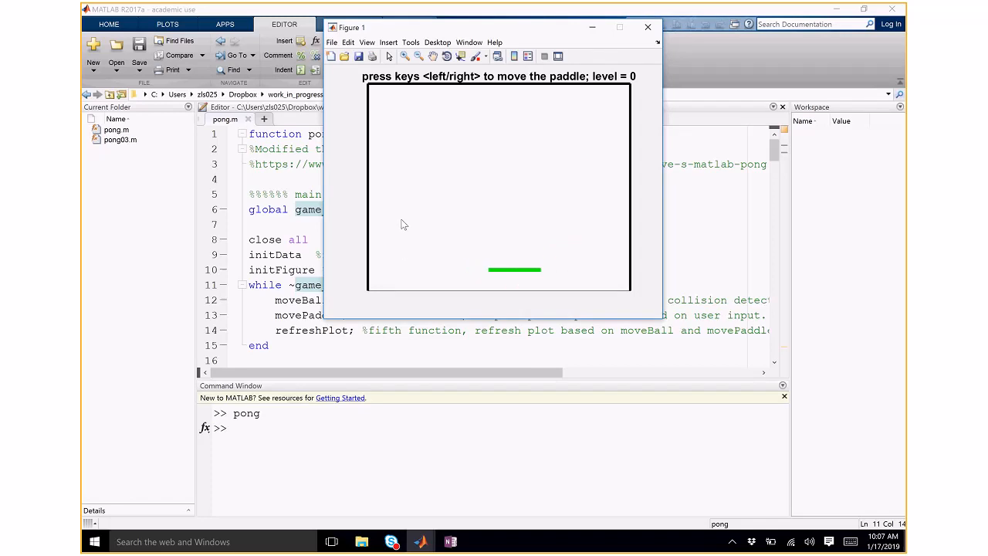
click(646, 27)
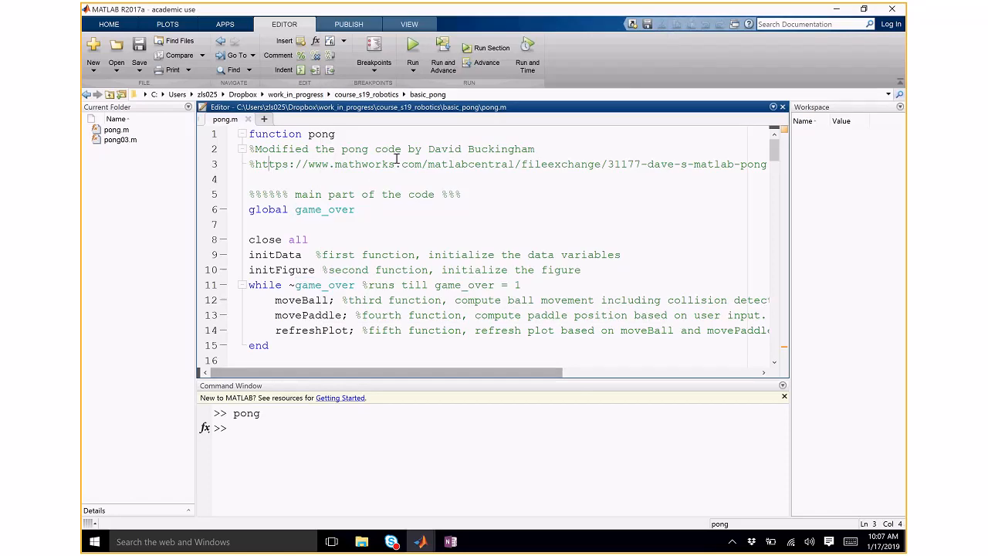
click(412, 47)
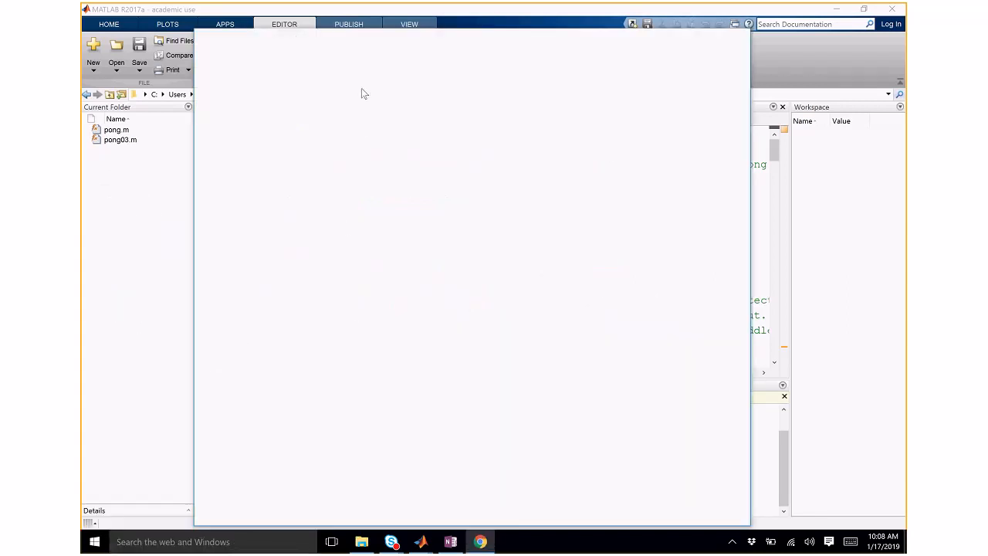
- Search for 'darpa roboyic' in the new Chrome tab and maximize the window
click(480, 541)
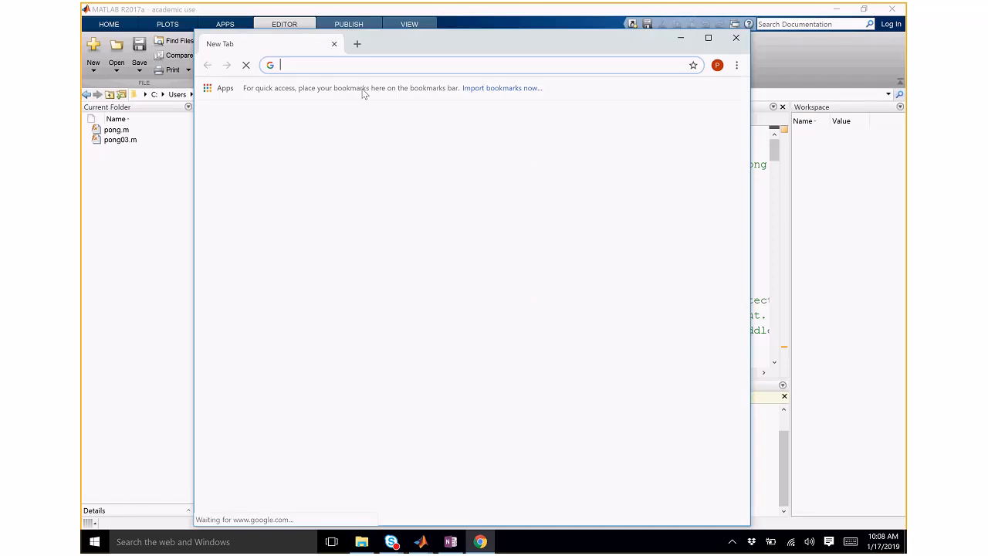
text(d)
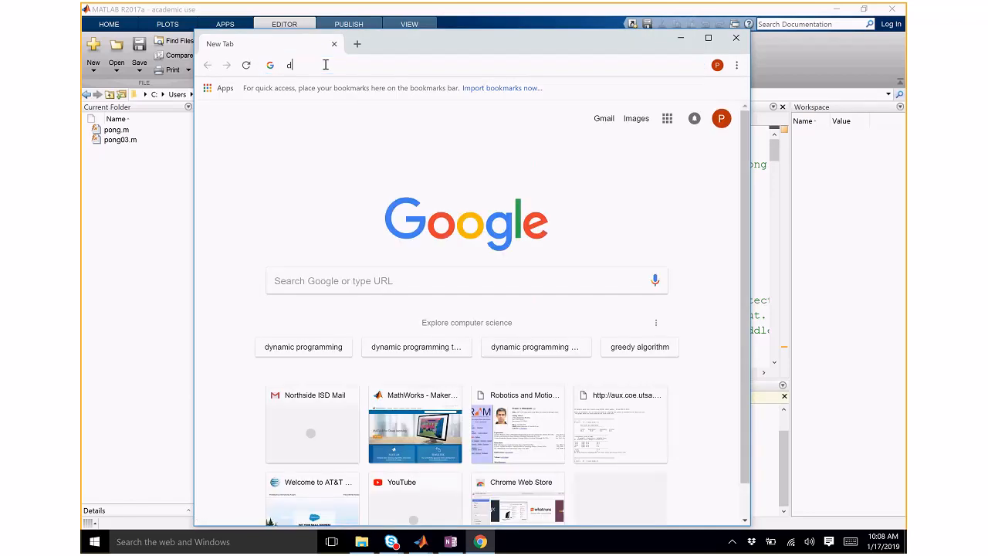
text(arpa roboyic)
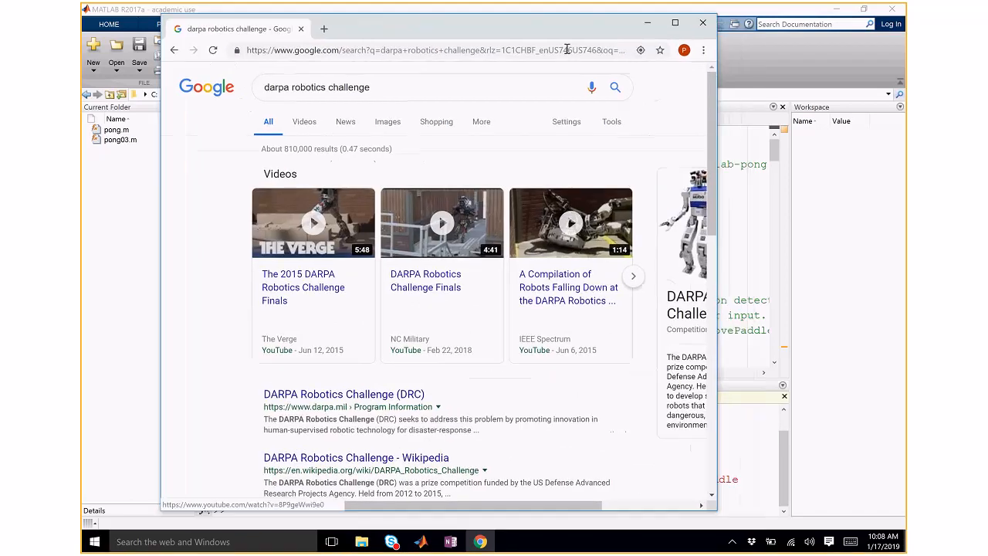
click(674, 23)
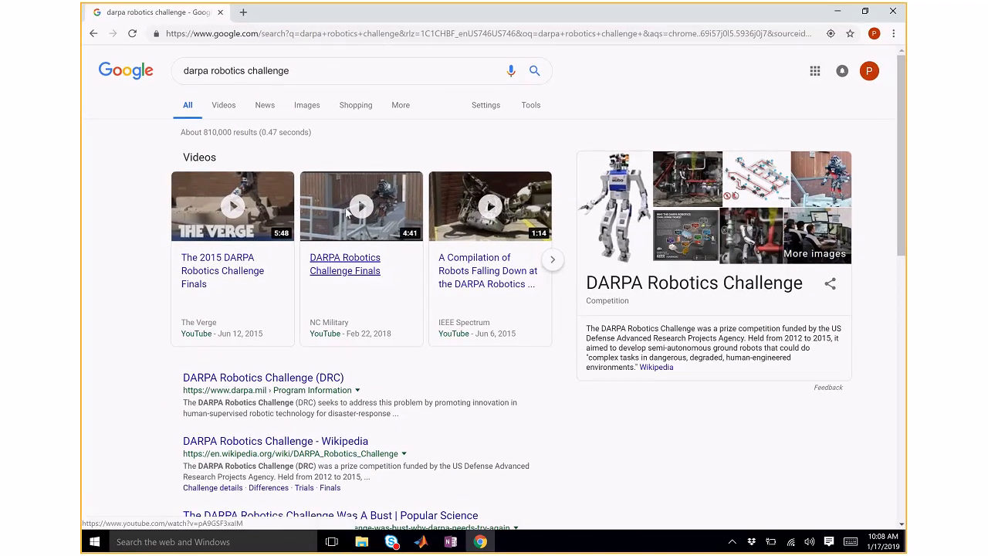
click(360, 206)
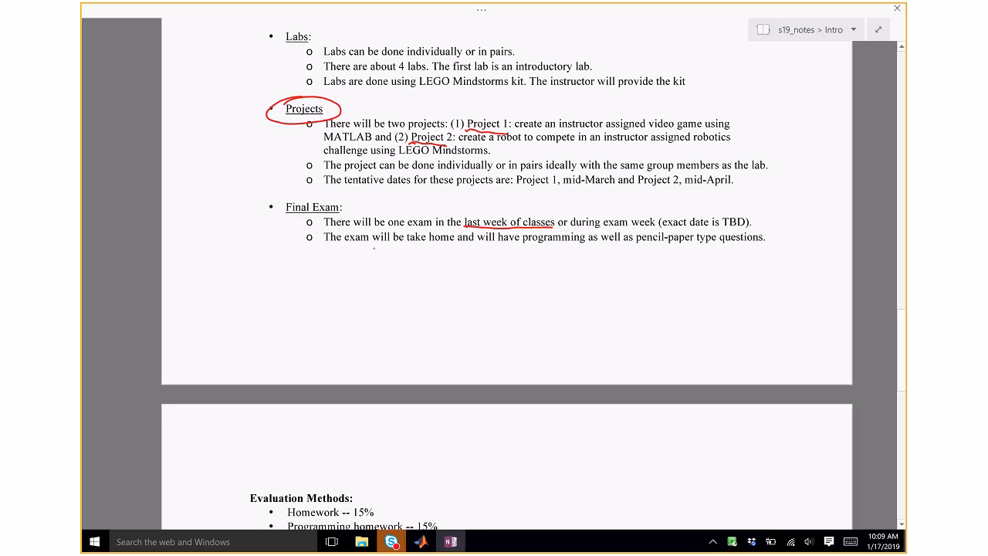
- Draw a red circle around the Final Exam heading
drag(394, 245, 575, 247)
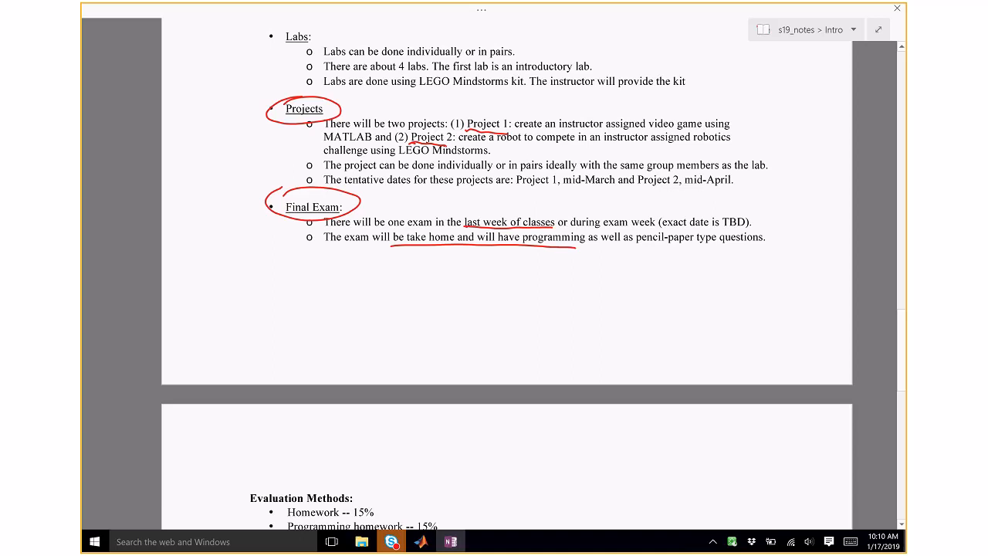
- Scroll to Evaluation Methods; add a red brace, a homework checkmark, and underline Projects and Labs
scroll(down, 3)
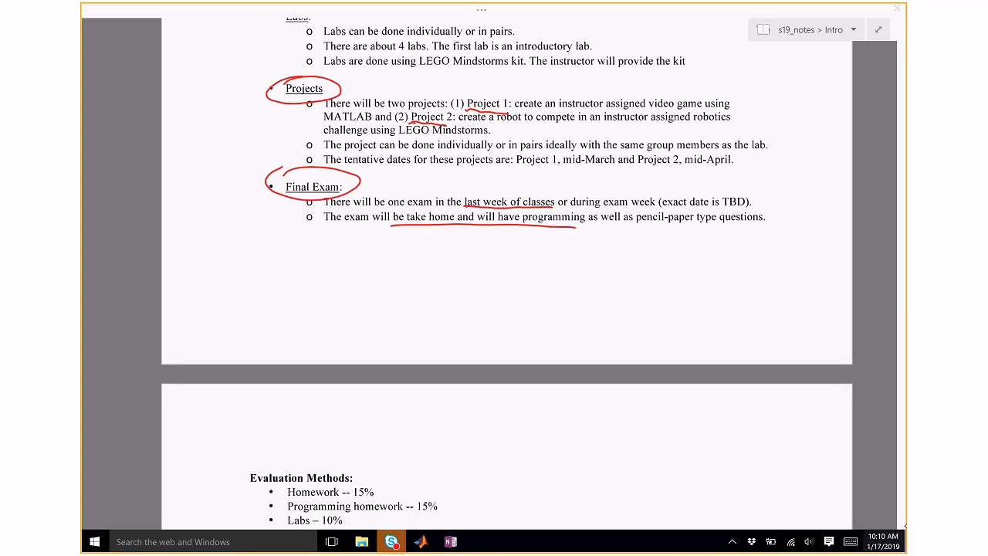
scroll(down, 3)
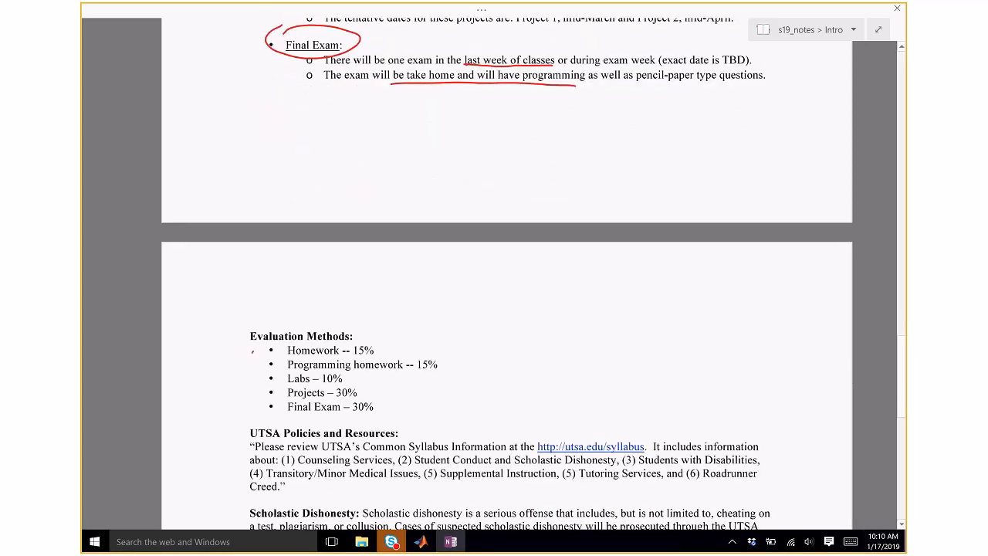
drag(251, 355, 251, 409)
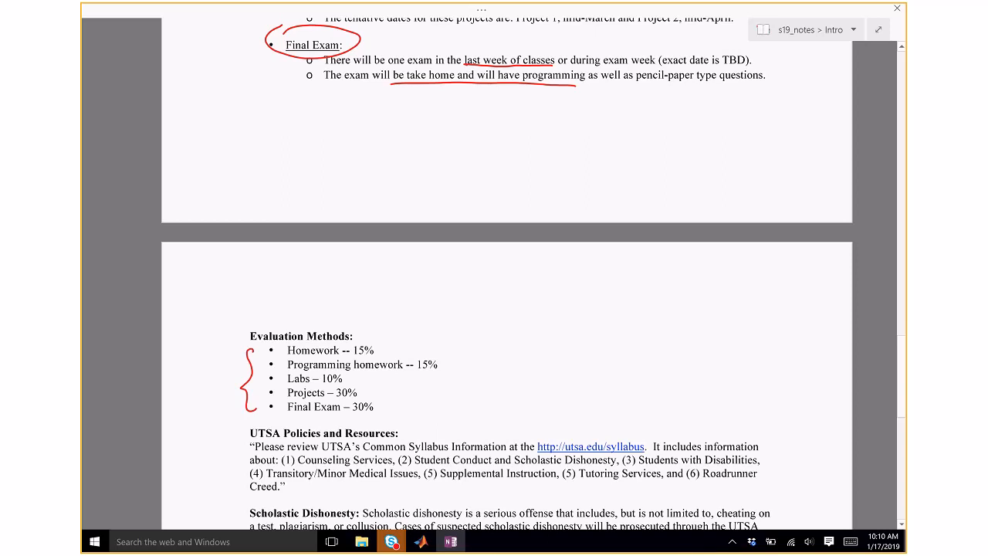
drag(384, 352, 409, 339)
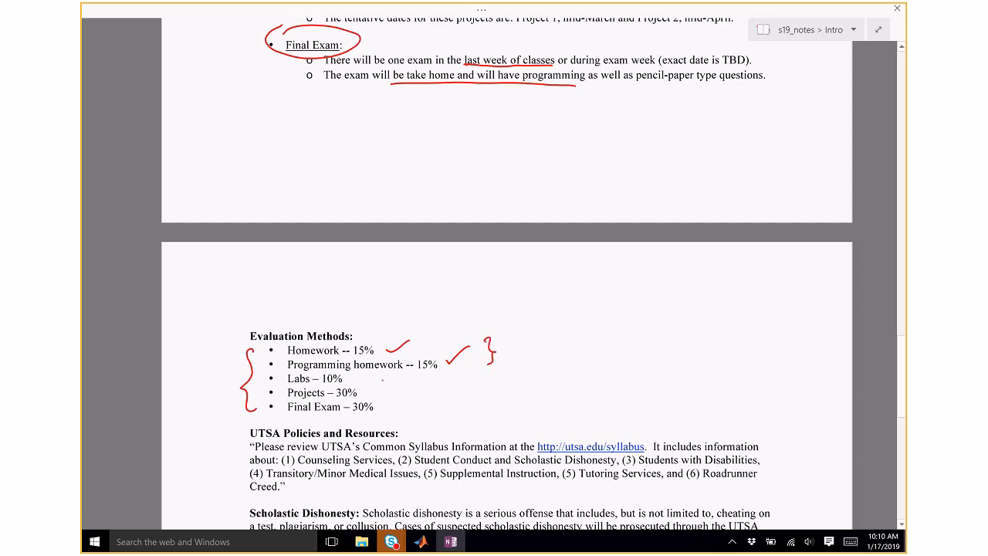
drag(378, 394, 415, 391)
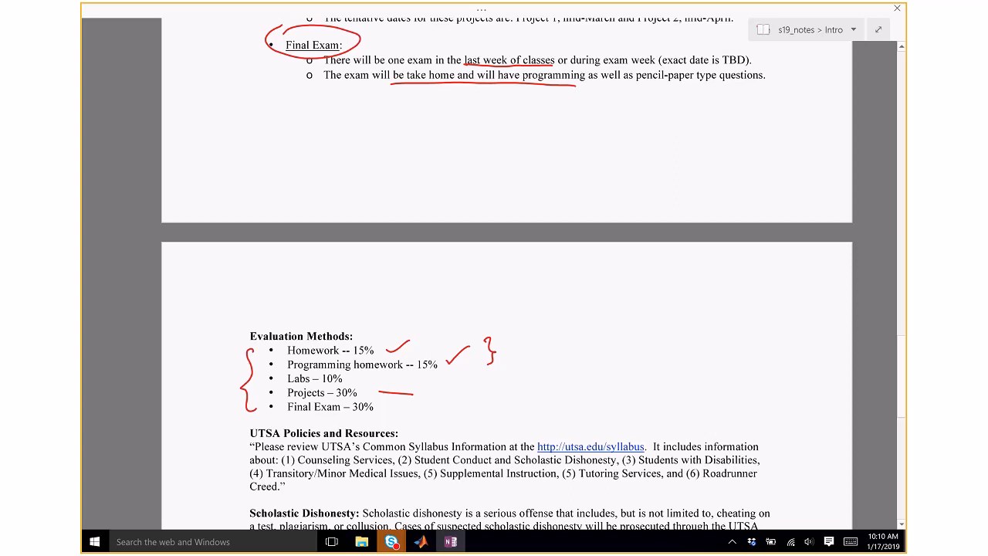
drag(347, 379, 390, 378)
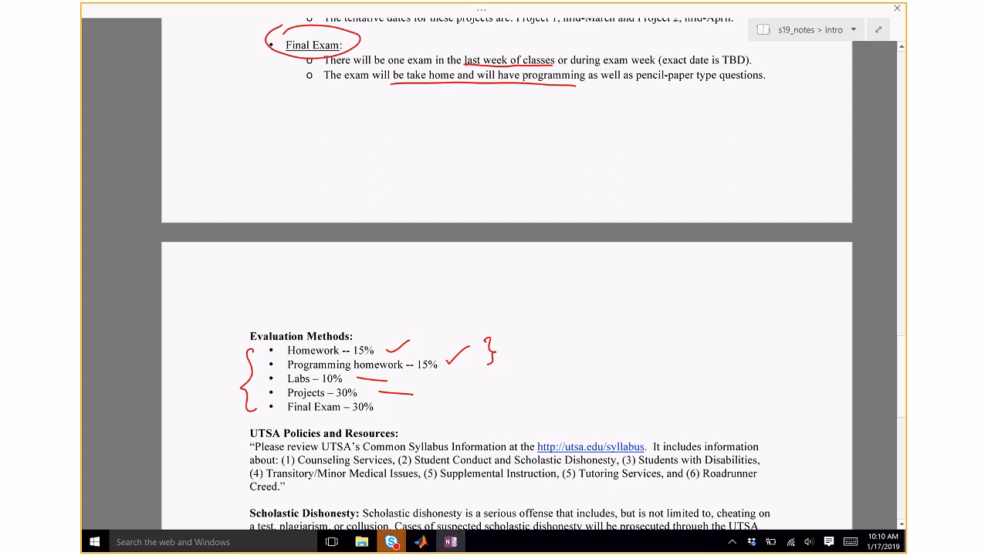